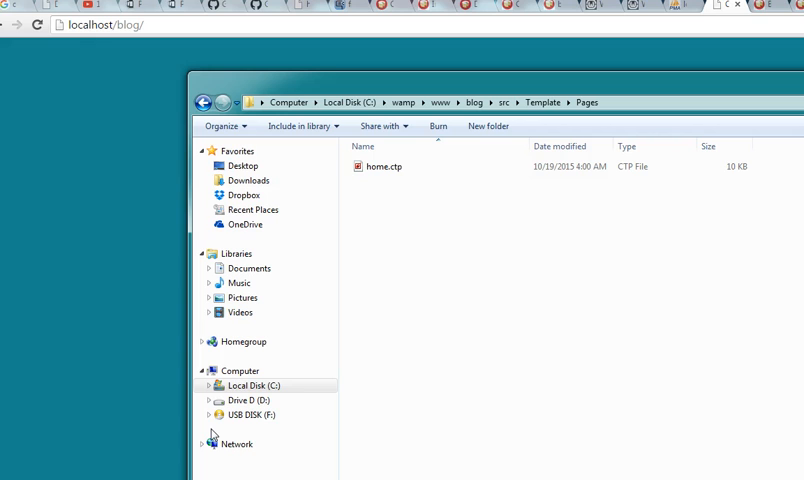
- From Pages (home.ctp), step up through src to the blog folder via the breadcrumb
click(386, 168)
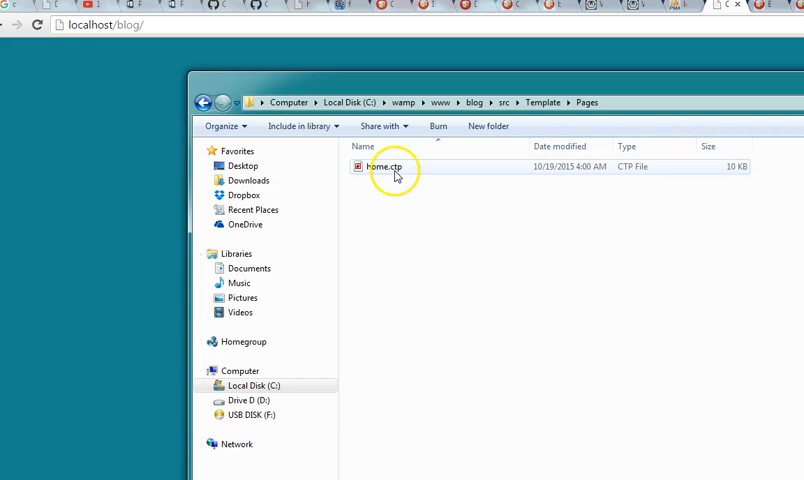
mouse_move(390, 84)
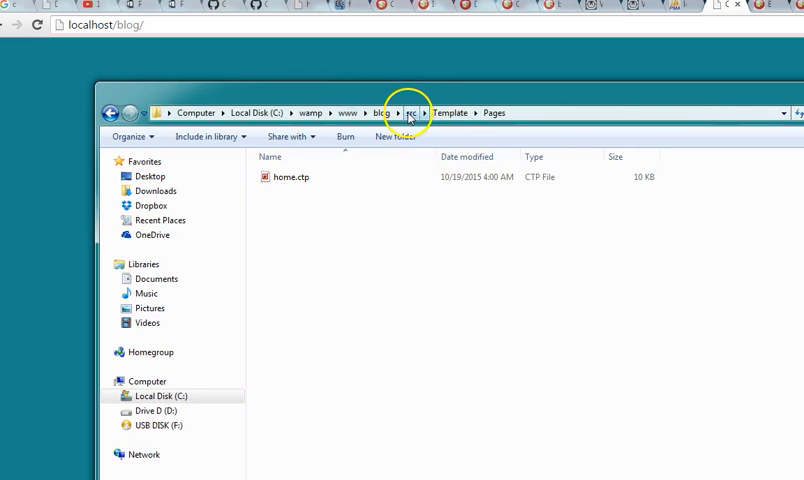
click(412, 112)
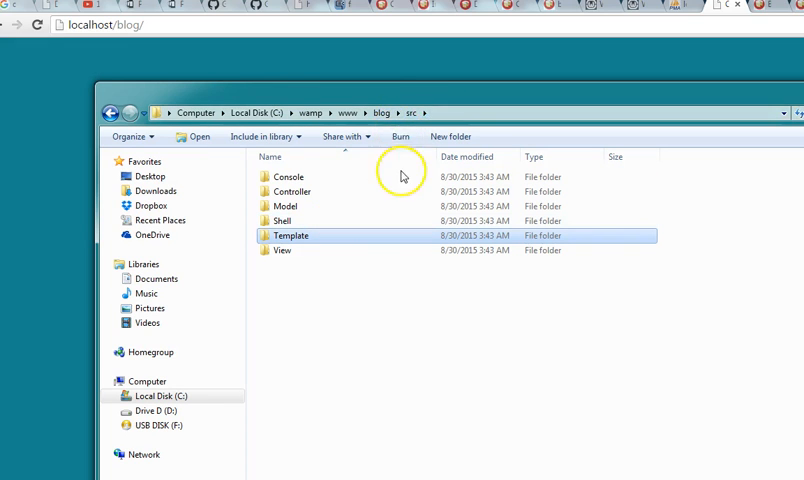
click(380, 112)
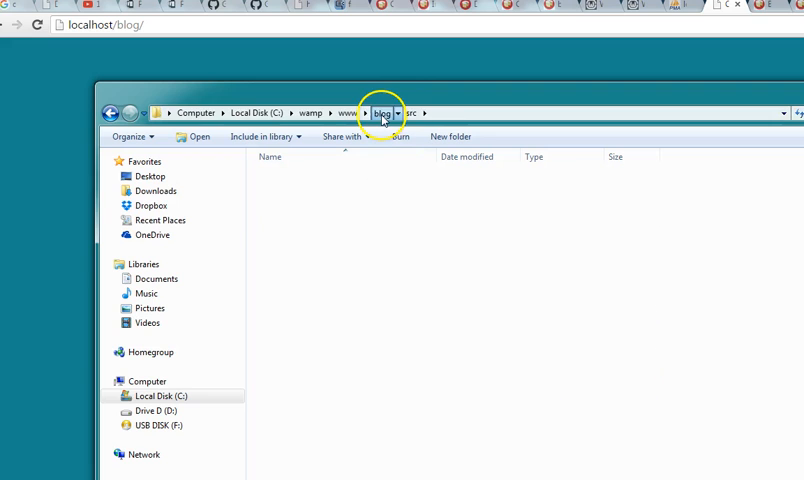
click(380, 112)
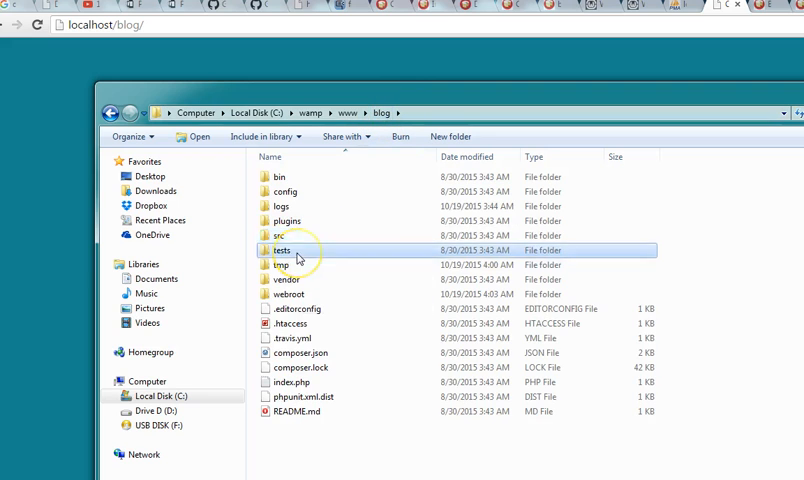
double_click(284, 250)
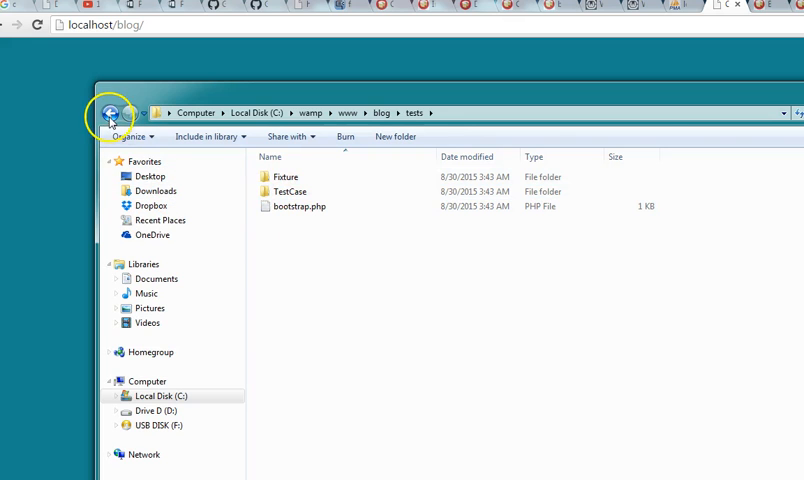
mouse_move(336, 238)
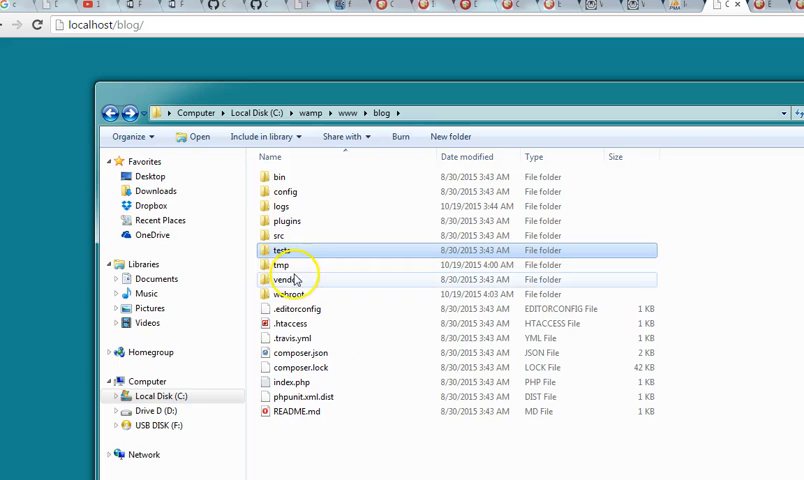
- Browse tmp, then into its cache/models subfolder holding the debug_kit cache files
double_click(284, 264)
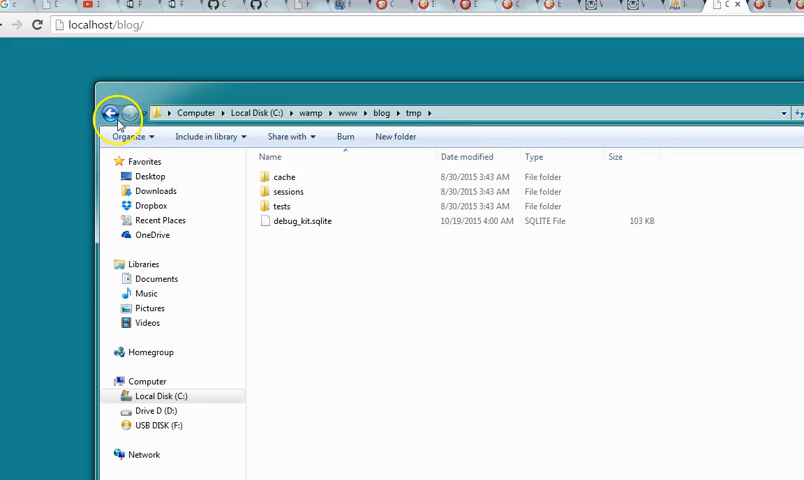
click(106, 112)
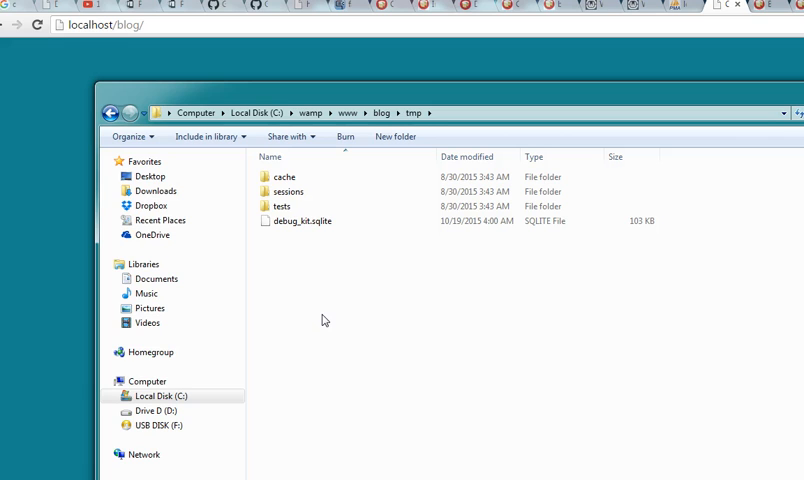
double_click(284, 176)
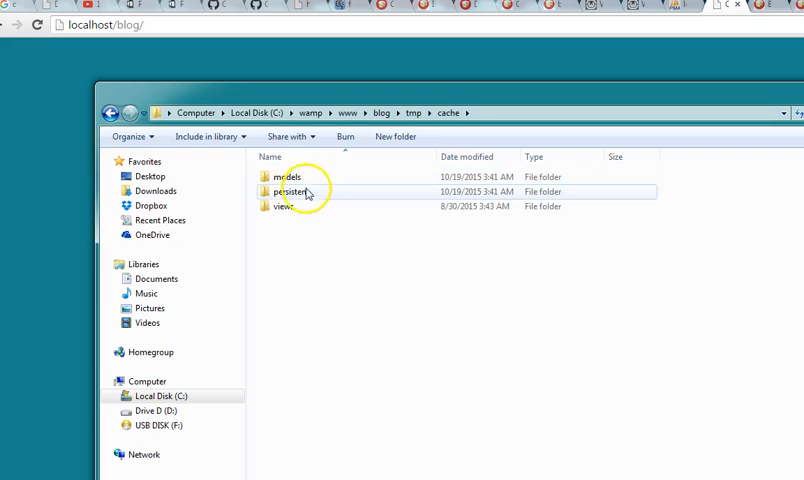
click(292, 176)
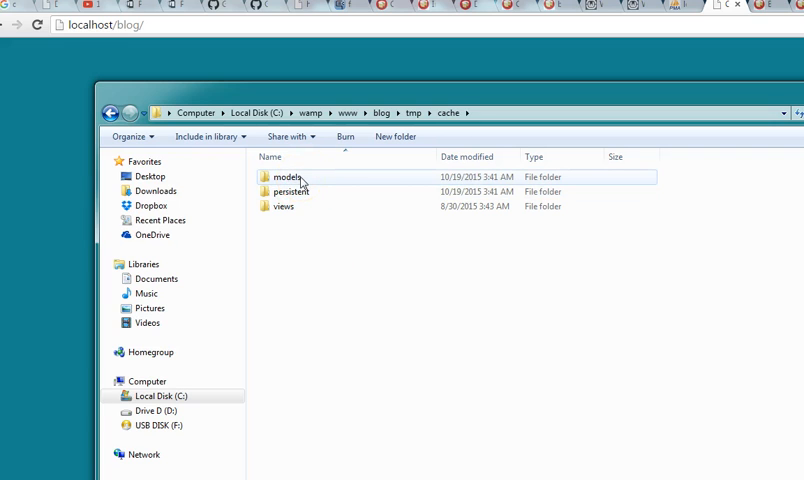
double_click(288, 176)
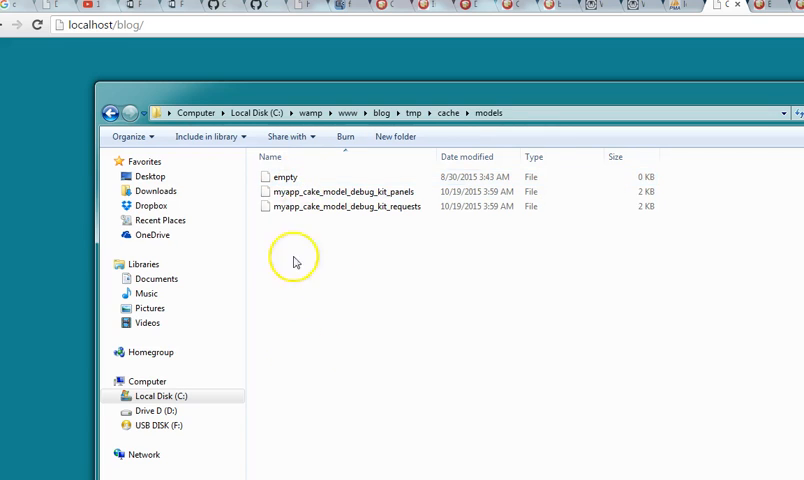
mouse_move(294, 250)
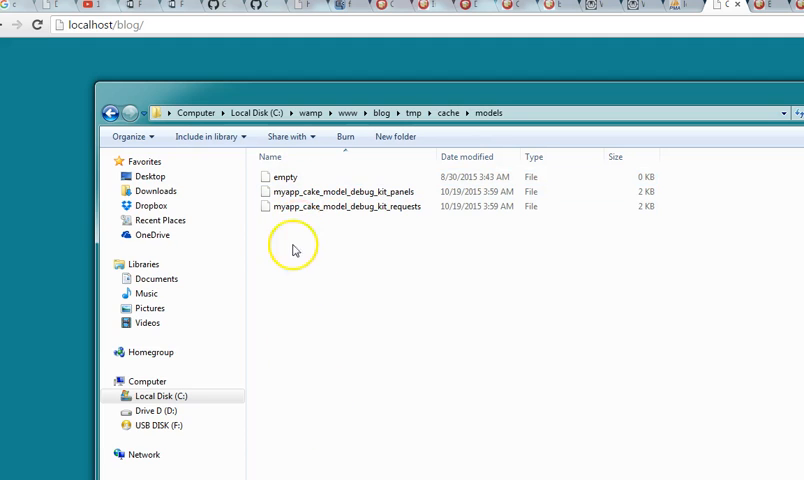
mouse_move(244, 166)
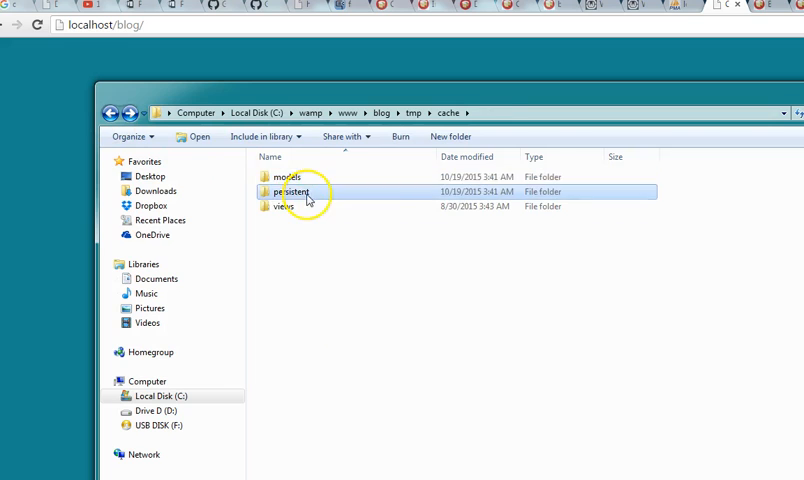
mouse_move(316, 240)
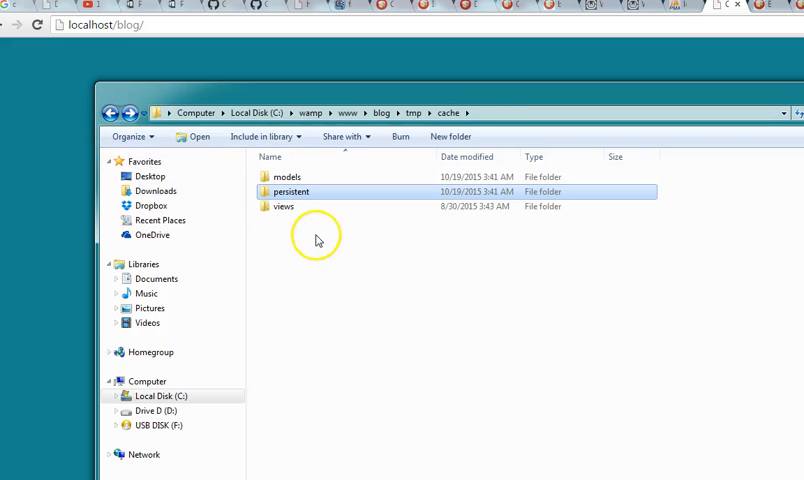
mouse_move(390, 200)
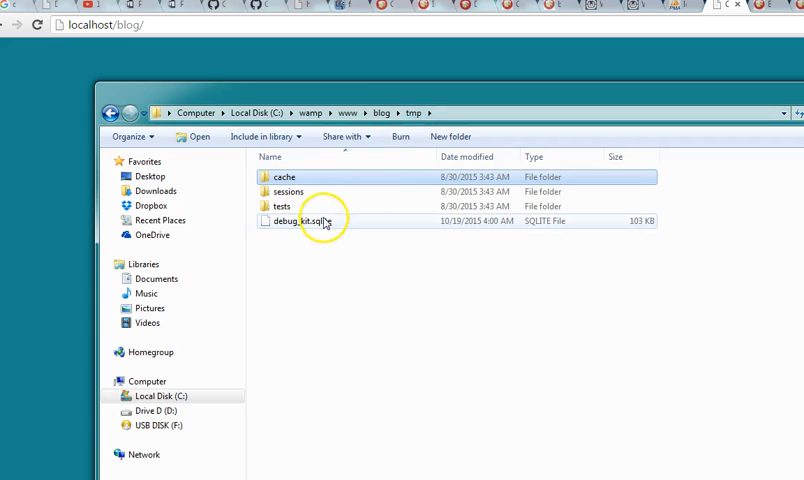
- Look inside tmp/sessions, then jump back to the blog folder via the breadcrumb
double_click(288, 192)
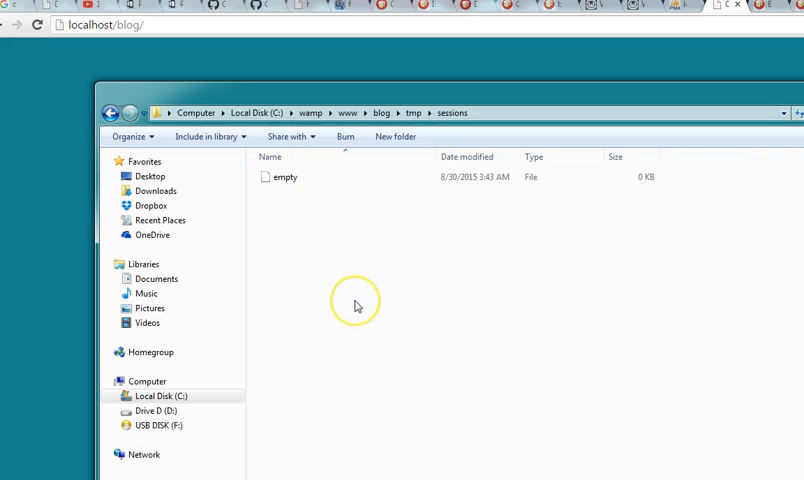
mouse_move(360, 262)
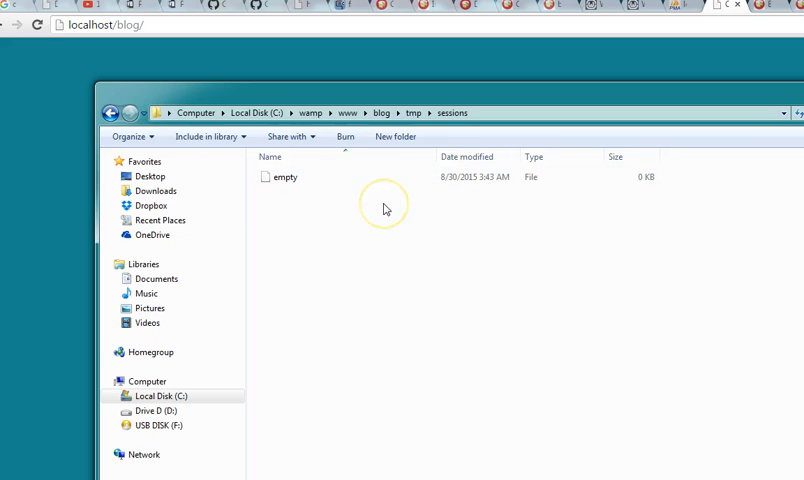
mouse_move(308, 208)
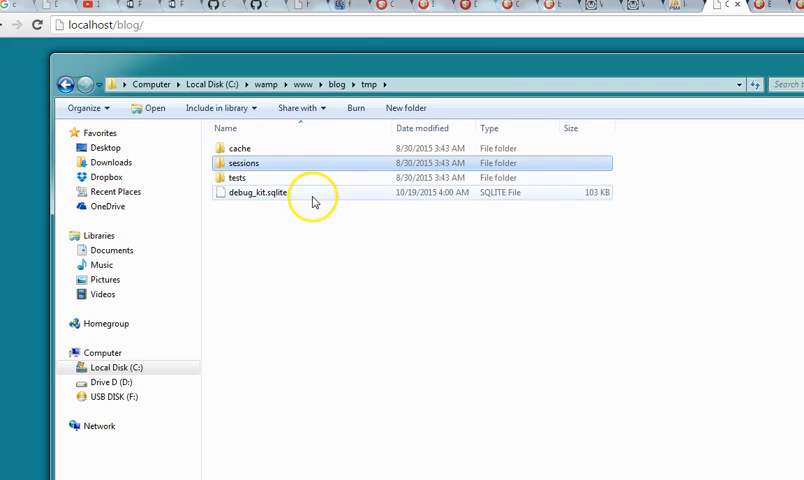
click(344, 80)
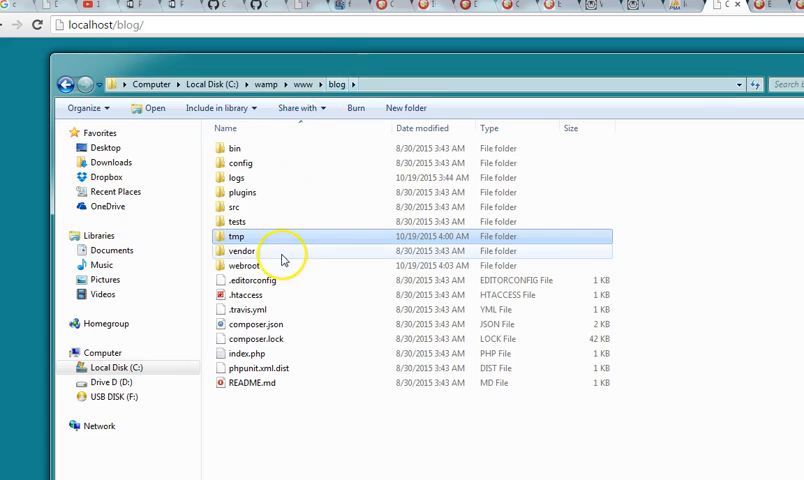
double_click(240, 250)
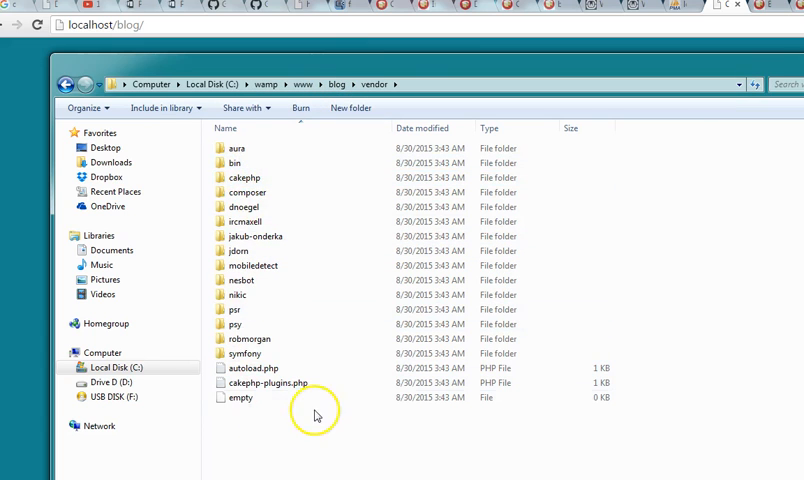
mouse_move(340, 164)
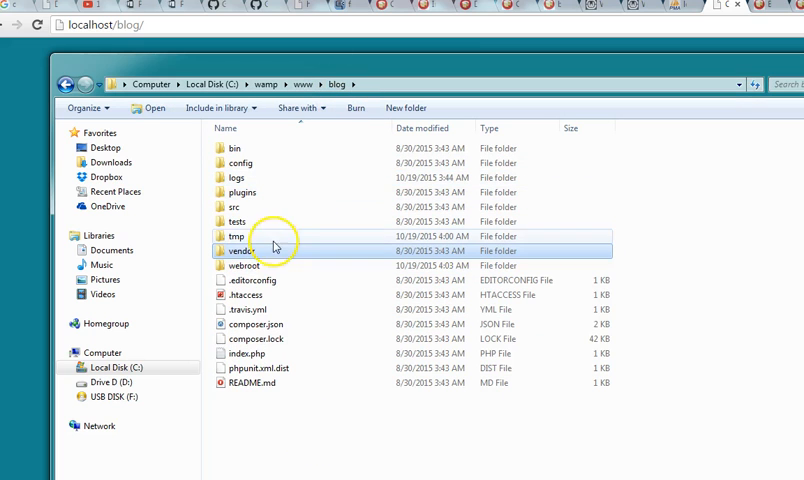
click(244, 264)
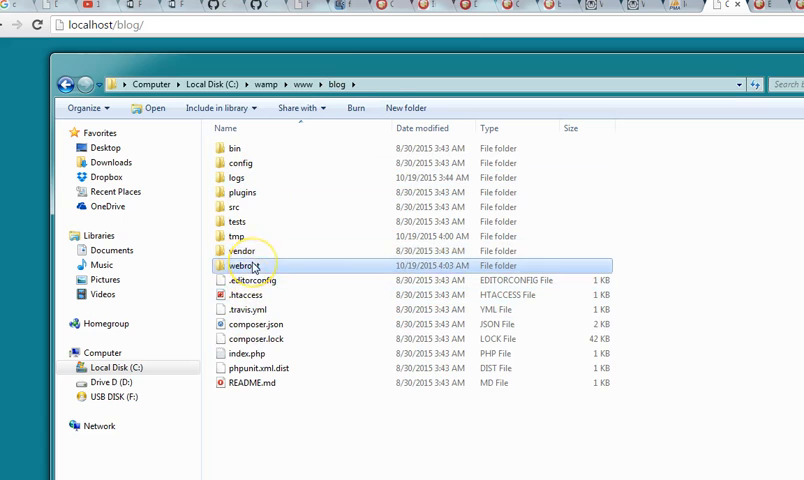
- Browse webroot (css, img, js, .htaccess, favicon.ico, index.php), visiting the js subfolder
double_click(240, 264)
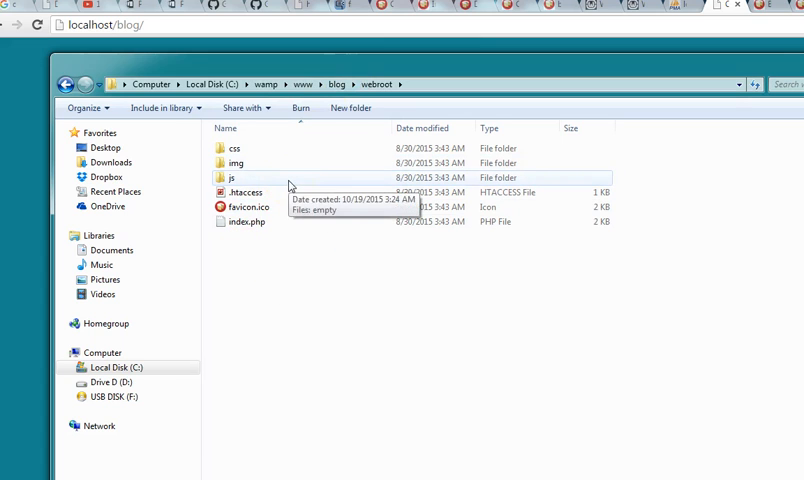
mouse_move(248, 180)
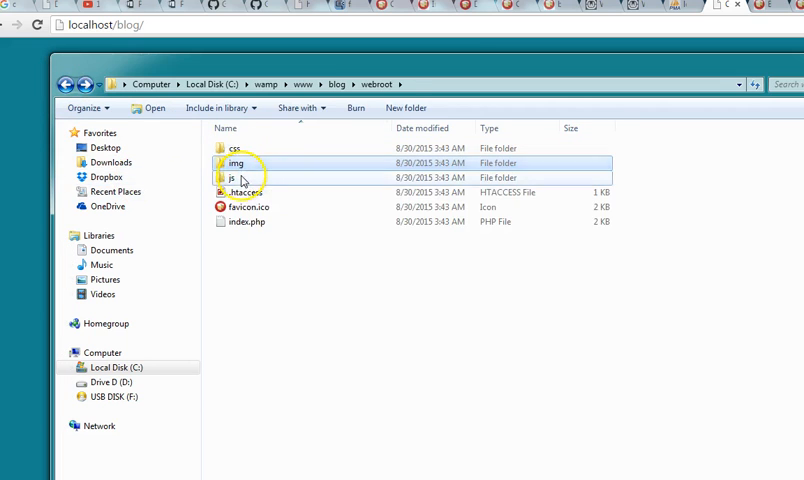
double_click(232, 176)
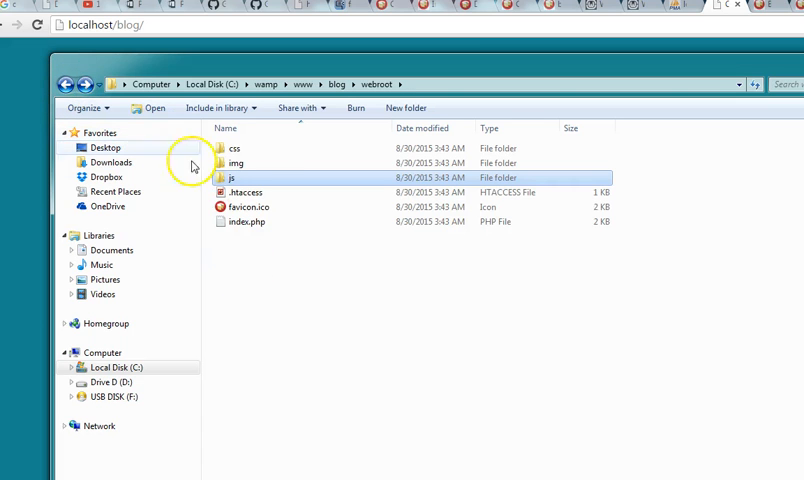
double_click(230, 176)
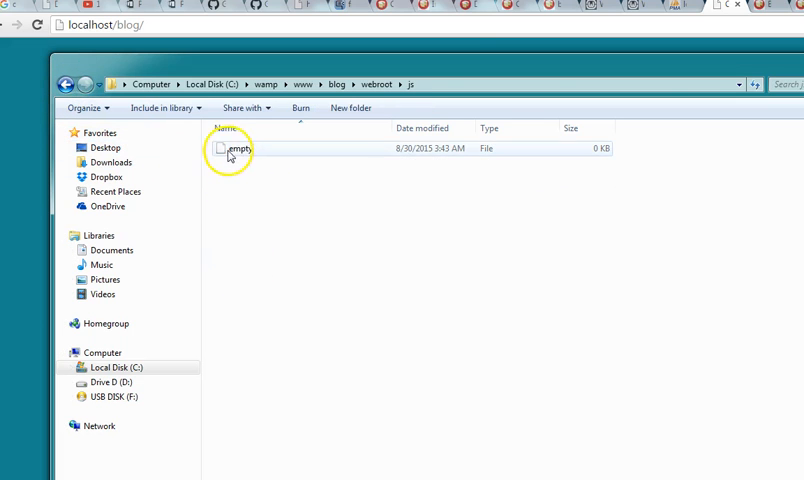
mouse_move(166, 210)
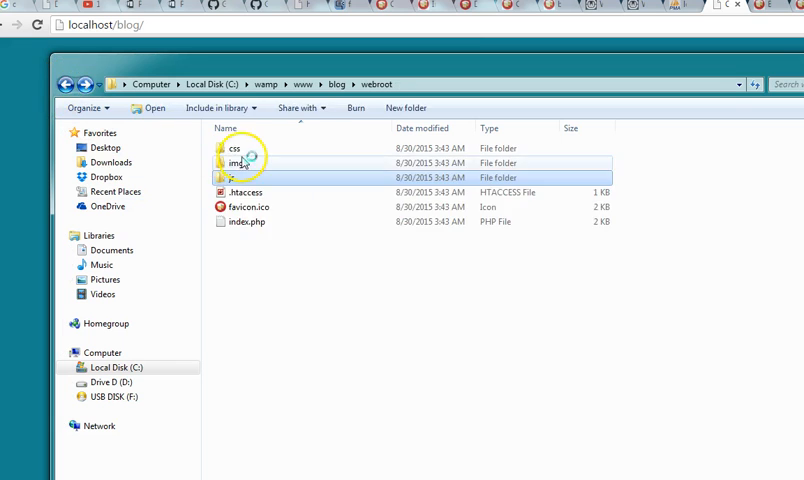
mouse_move(250, 192)
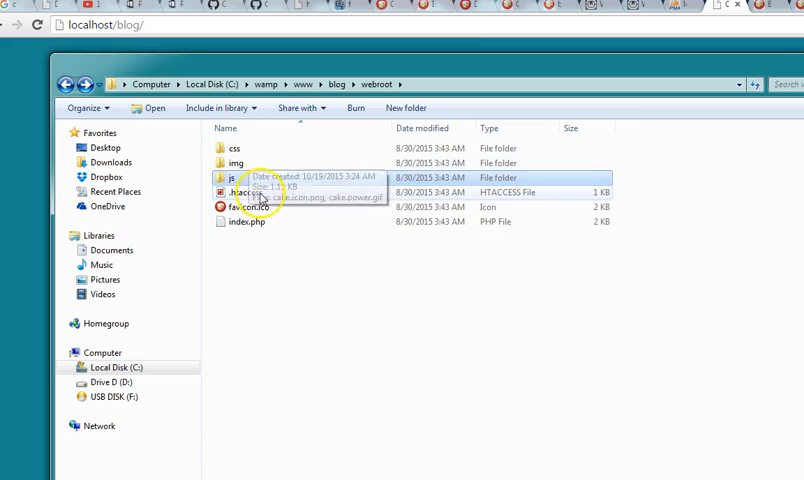
mouse_move(344, 300)
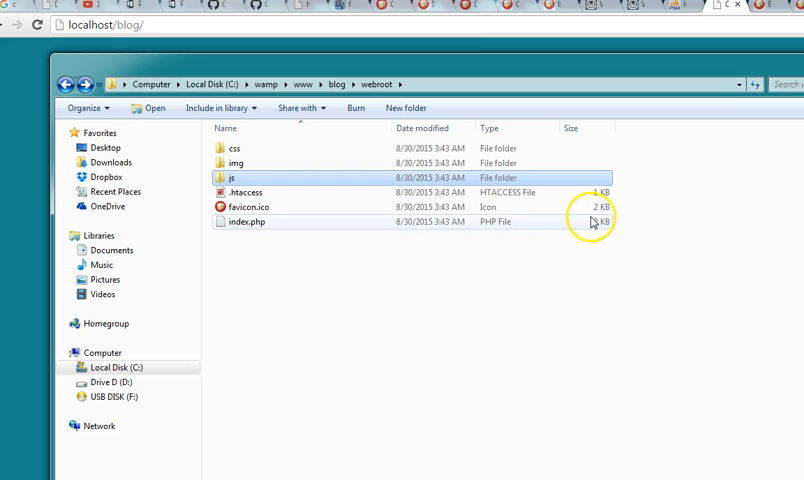
double_click(234, 148)
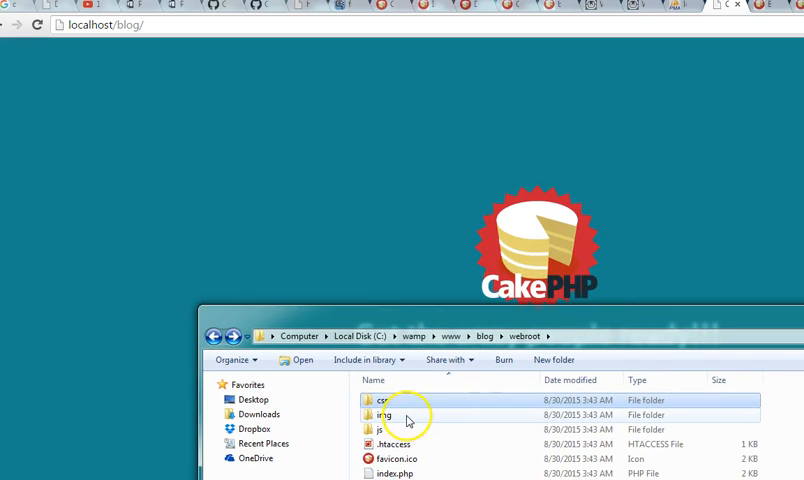
double_click(388, 416)
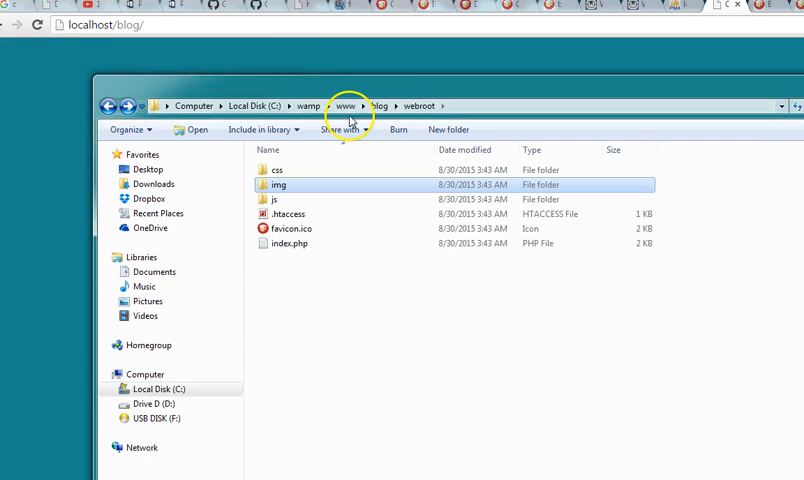
- Return to the blog folder and highlight .htaccess and the config folder
click(378, 106)
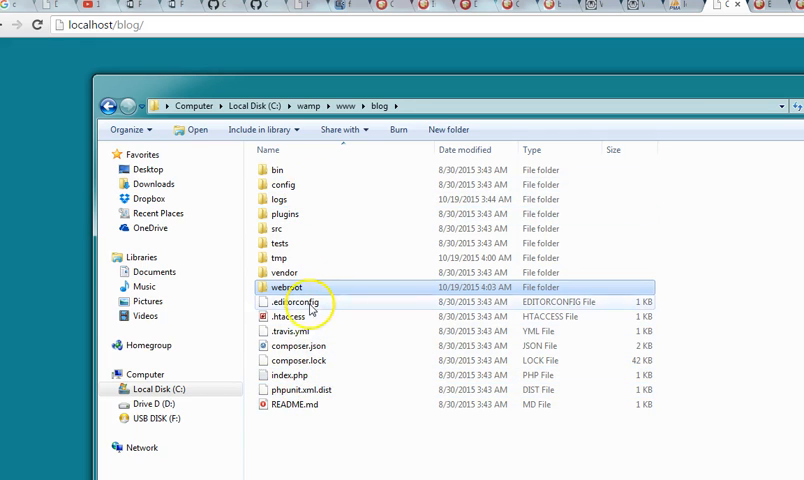
click(290, 316)
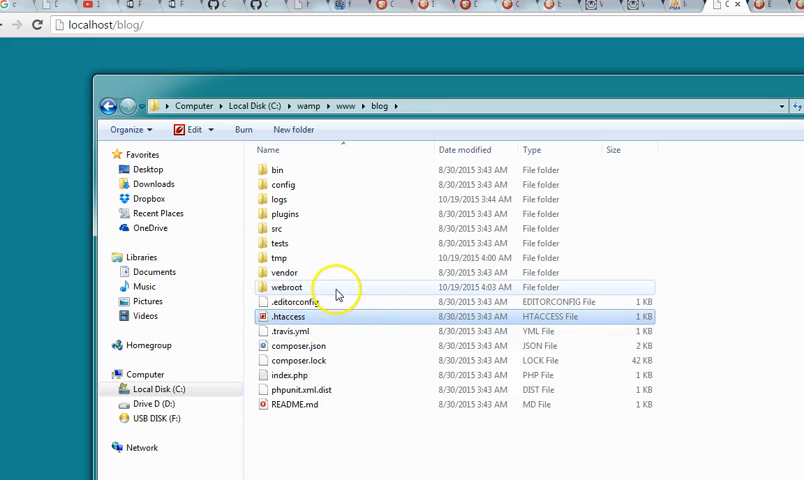
mouse_move(322, 150)
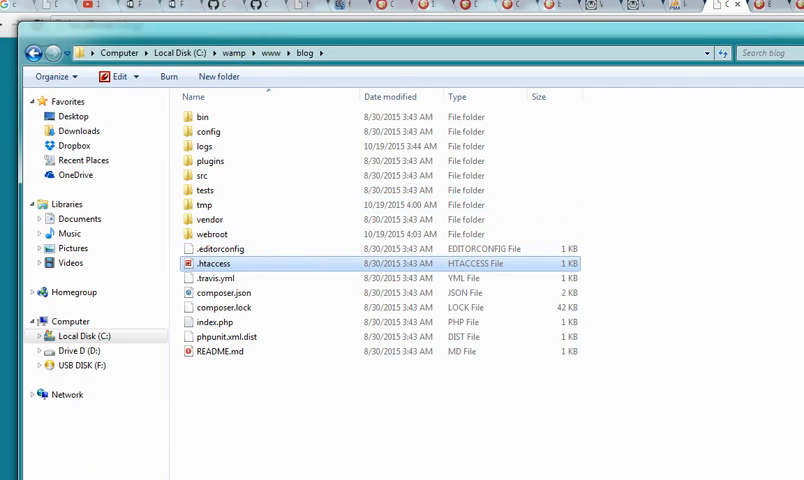
click(208, 132)
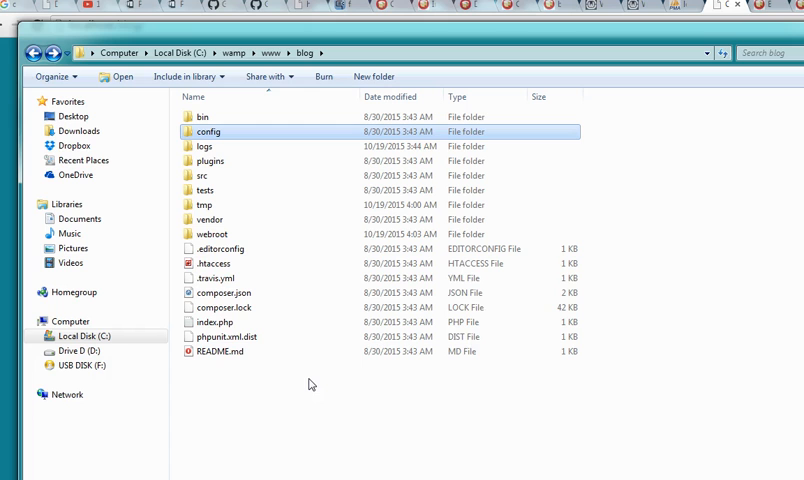
mouse_move(12, 242)
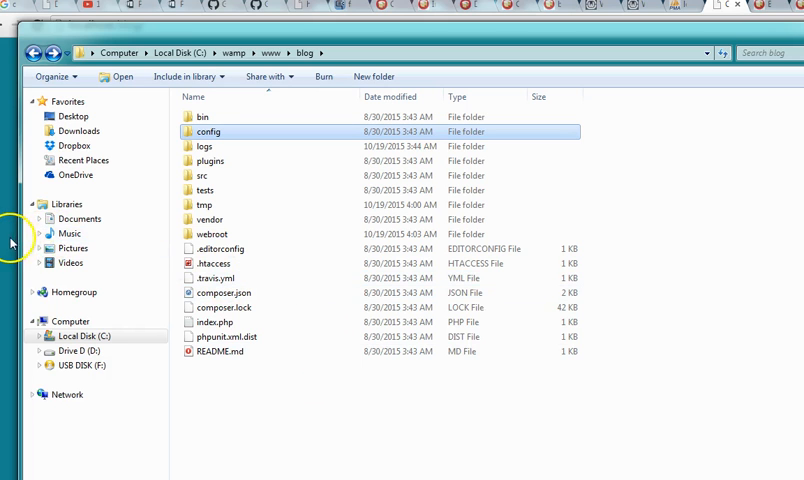